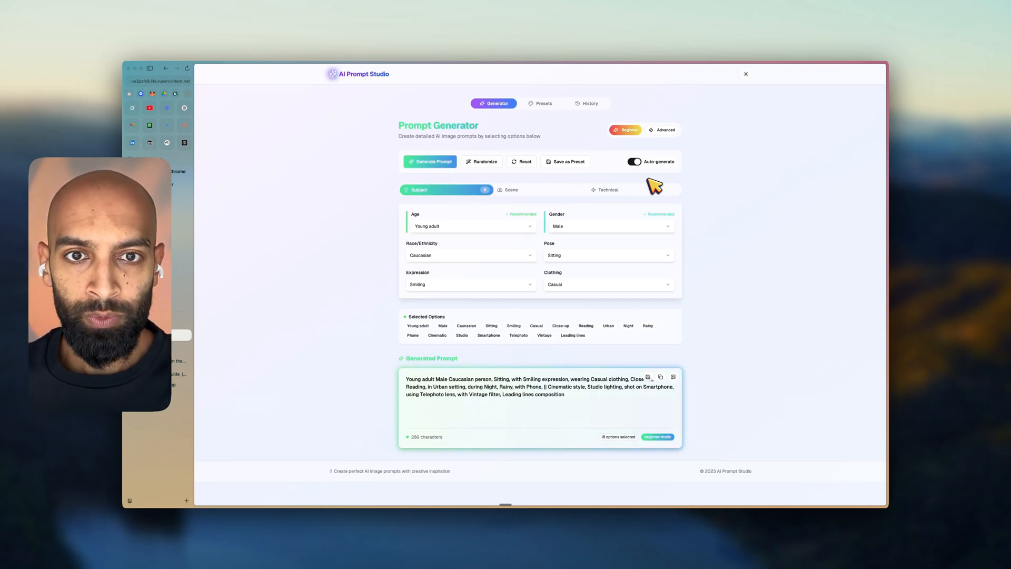
pyautogui.moveTo(596, 219)
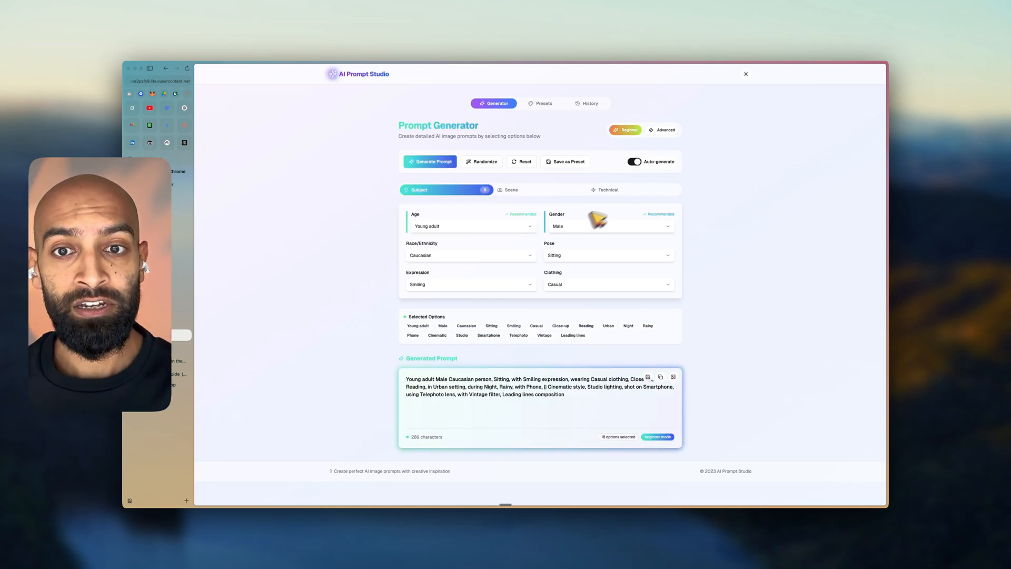
pyautogui.moveTo(538, 252)
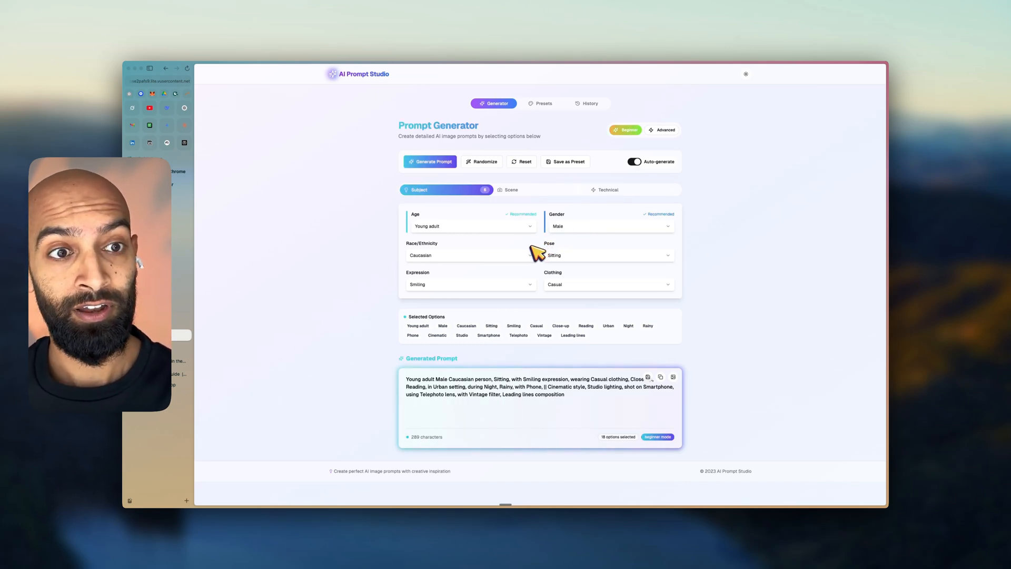
pyautogui.moveTo(163, 140)
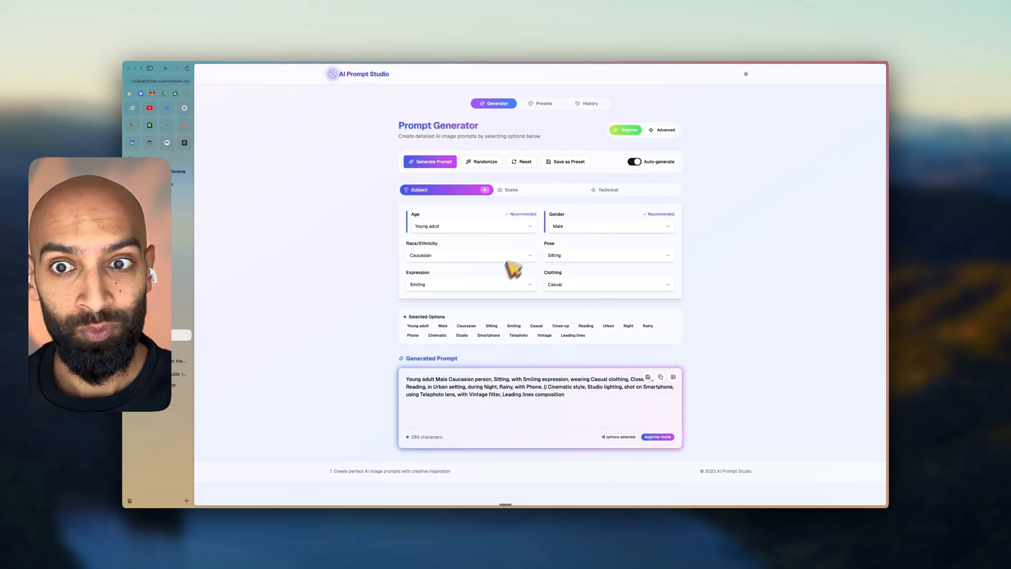
pyautogui.moveTo(764, 177)
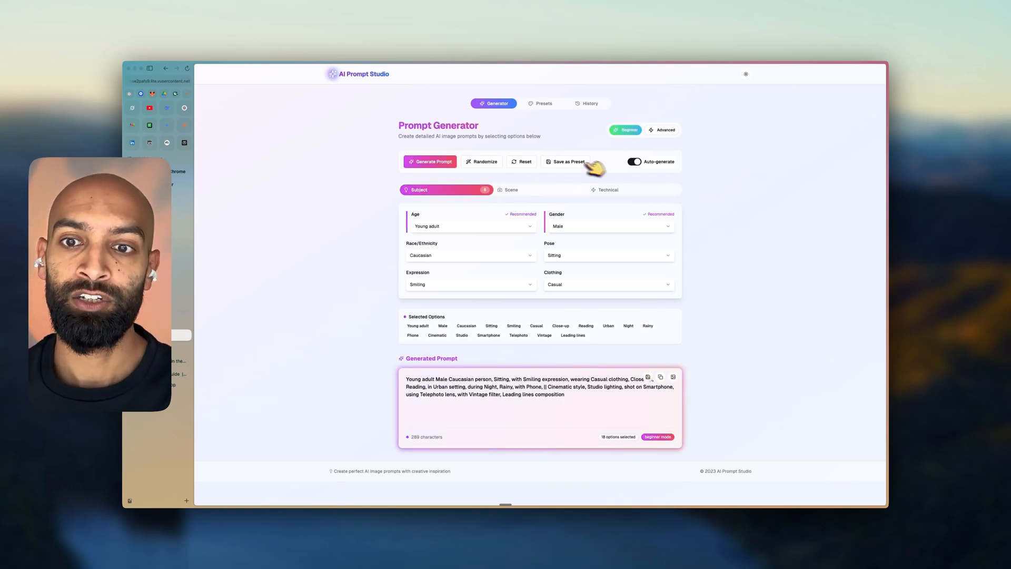
# - Reset the generator, clearing all selected subject, scene and technical options and the prompt
pyautogui.click(523, 161)
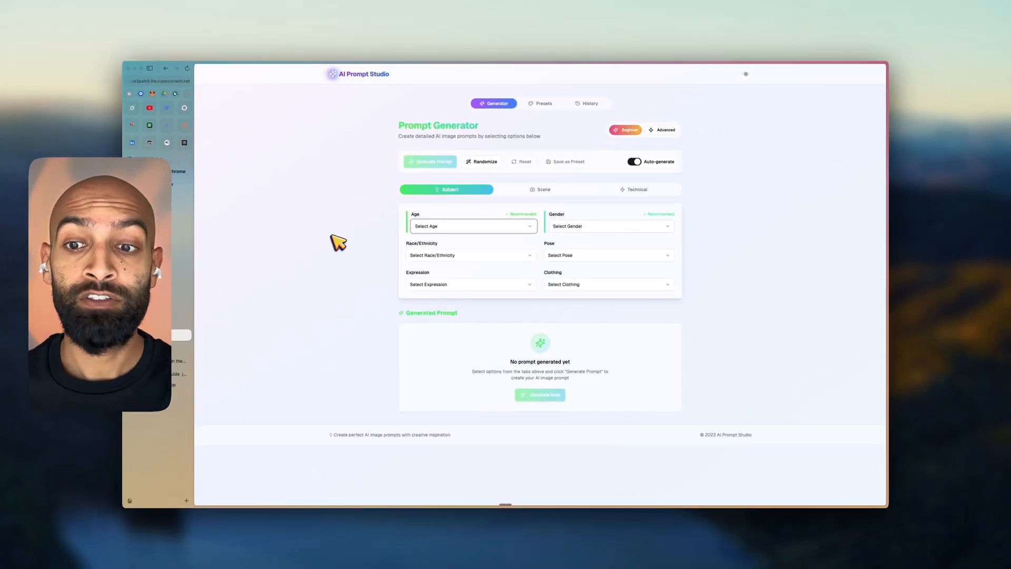
pyautogui.moveTo(362, 244)
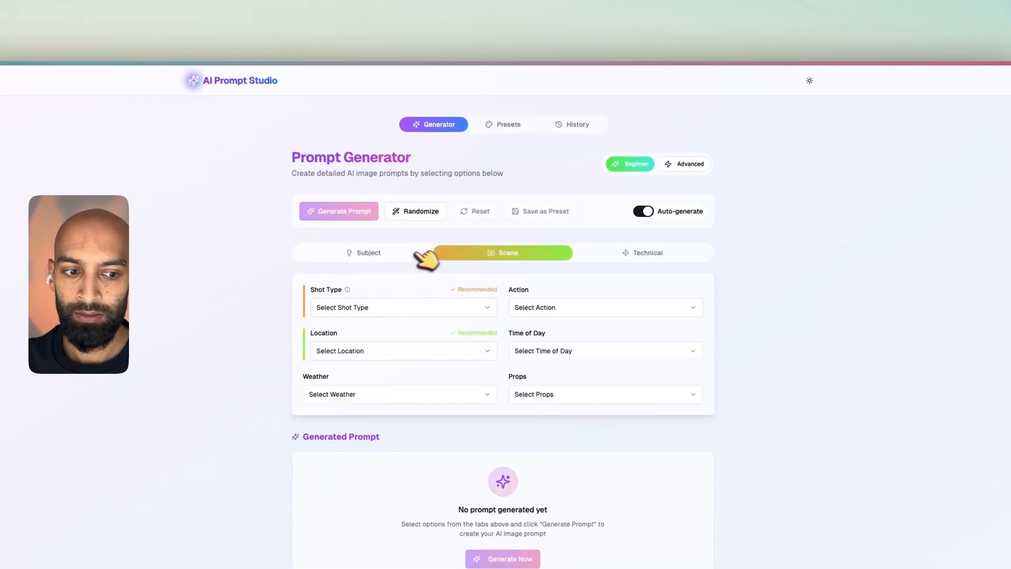
# - Toggle Beginner and Advanced modes, ending in Advanced with the six Technical options shown
pyautogui.click(363, 252)
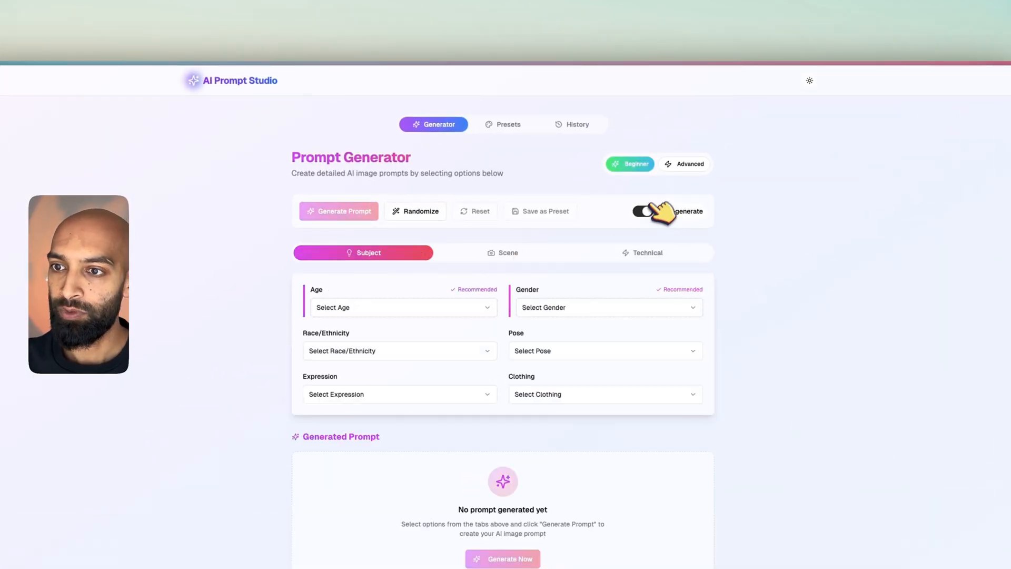
pyautogui.click(684, 163)
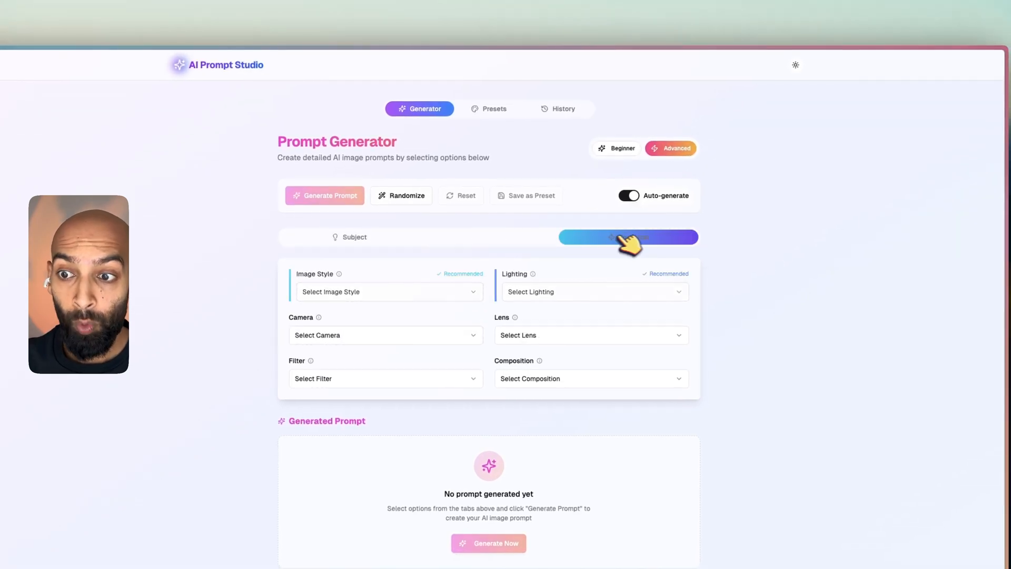
pyautogui.click(621, 147)
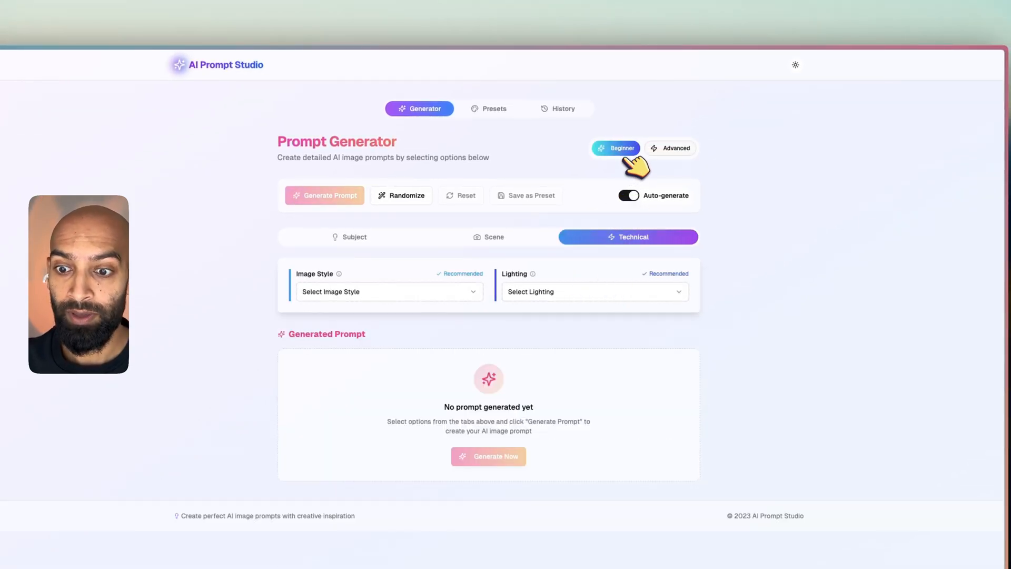
pyautogui.click(488, 236)
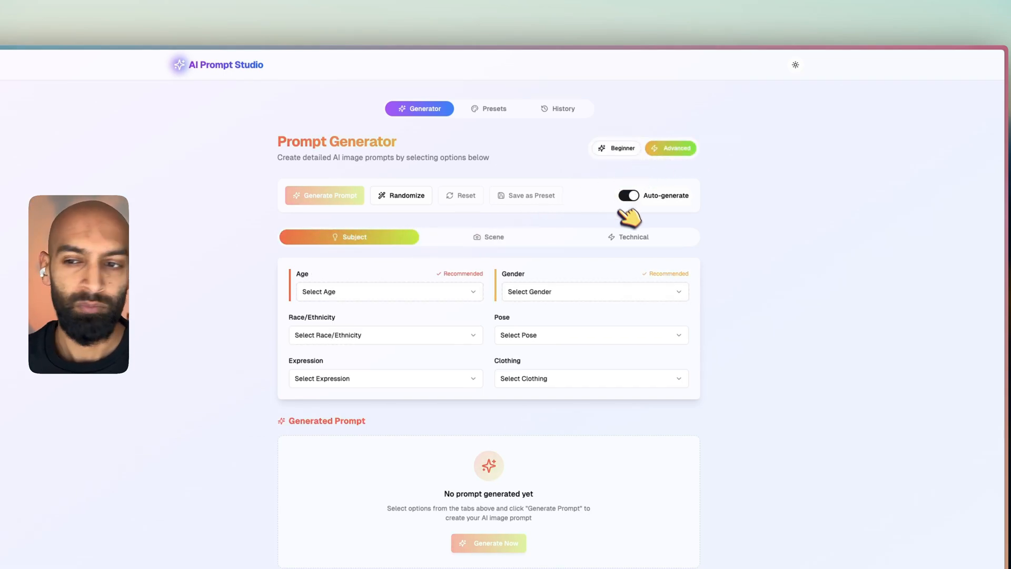
pyautogui.click(628, 237)
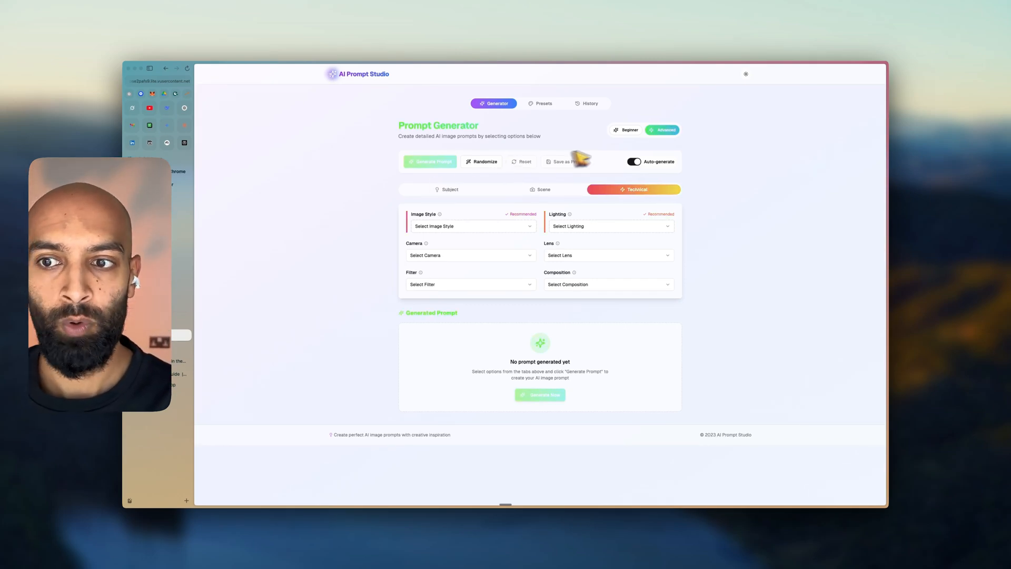
# - Randomize all options, generate the 294-character prompt, and re-enable Auto-generate
pyautogui.click(484, 162)
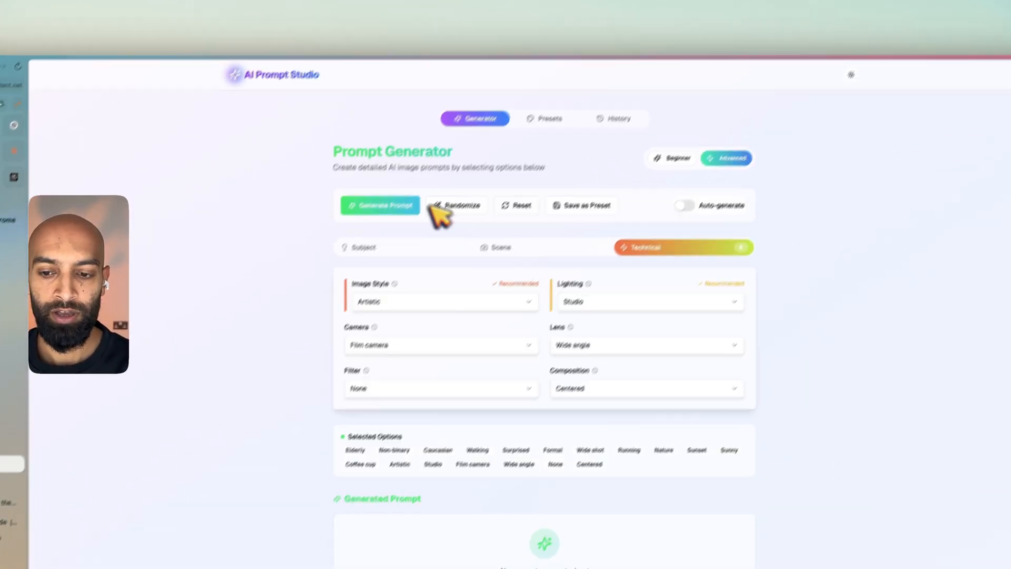
pyautogui.click(379, 205)
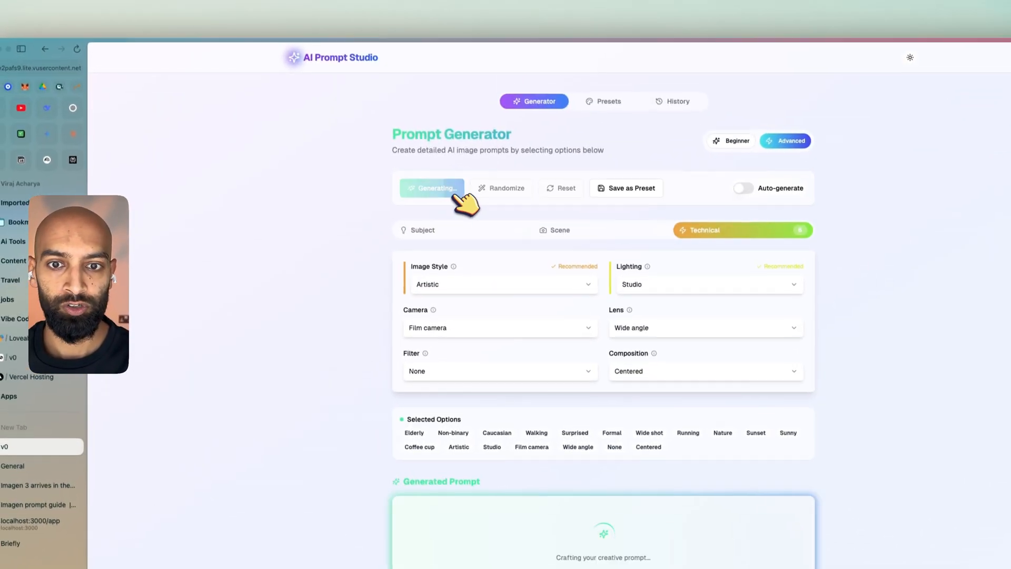
pyautogui.click(431, 187)
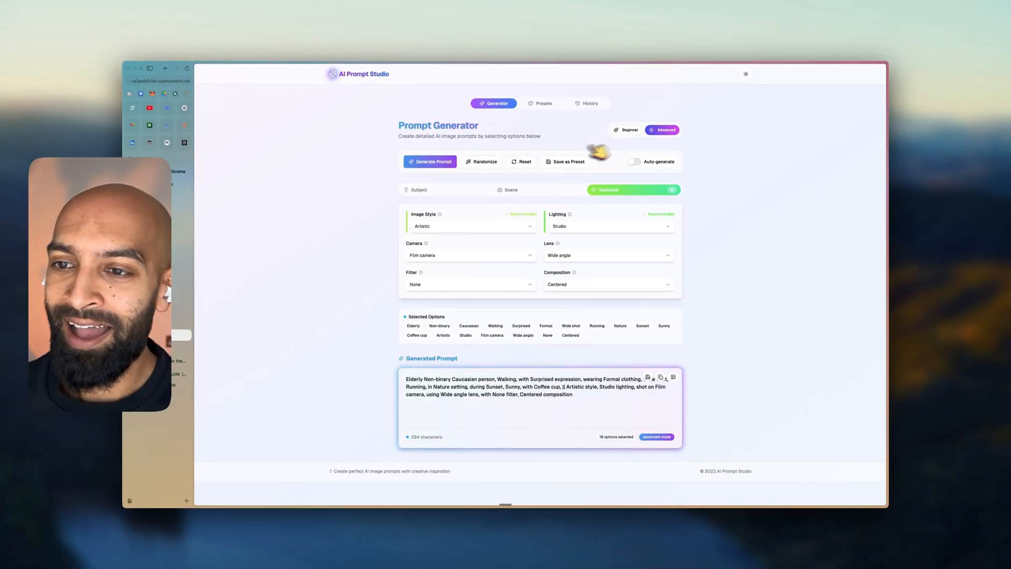
pyautogui.click(634, 161)
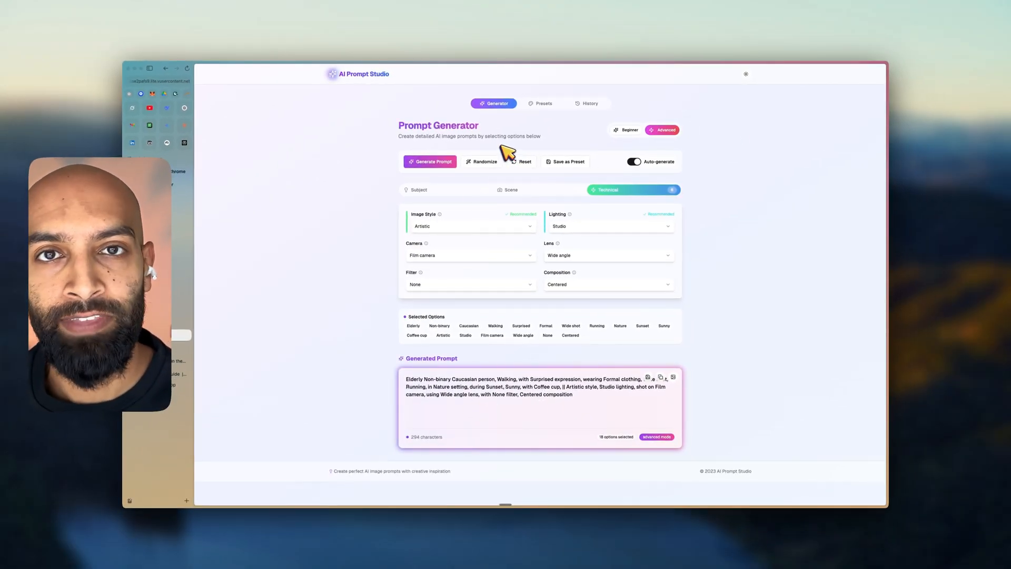
pyautogui.moveTo(519, 157)
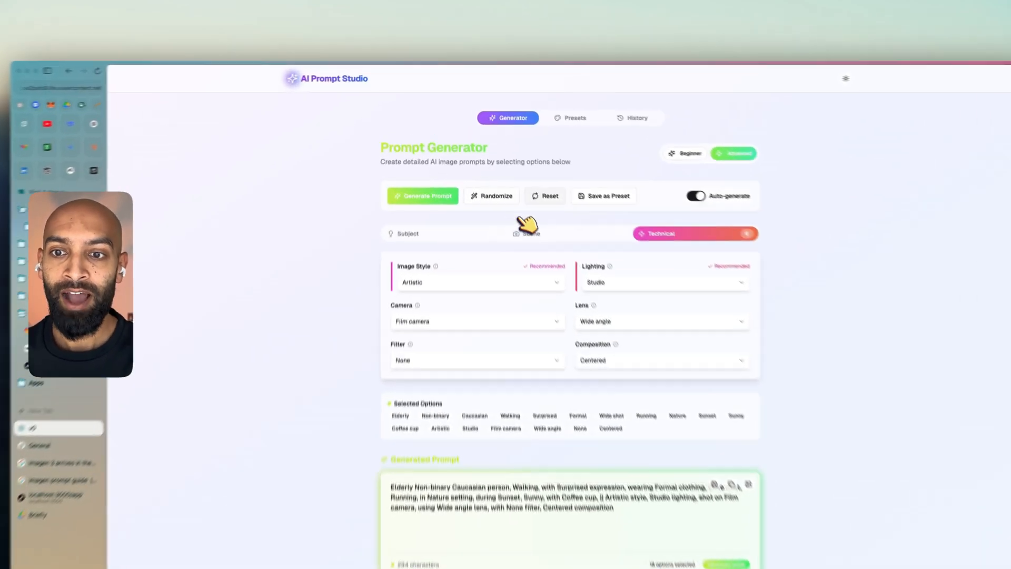
pyautogui.click(549, 195)
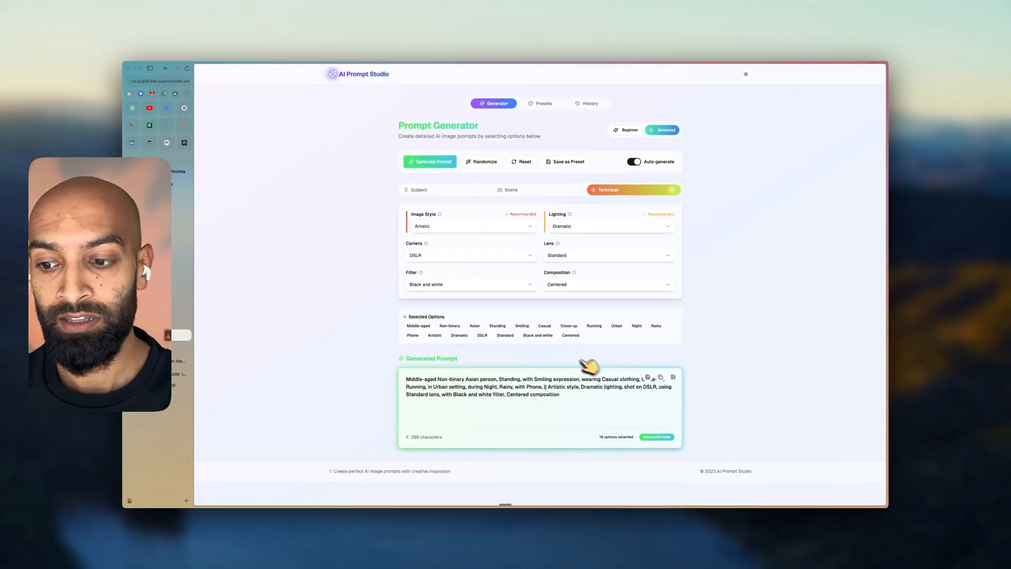
pyautogui.scroll(-3)
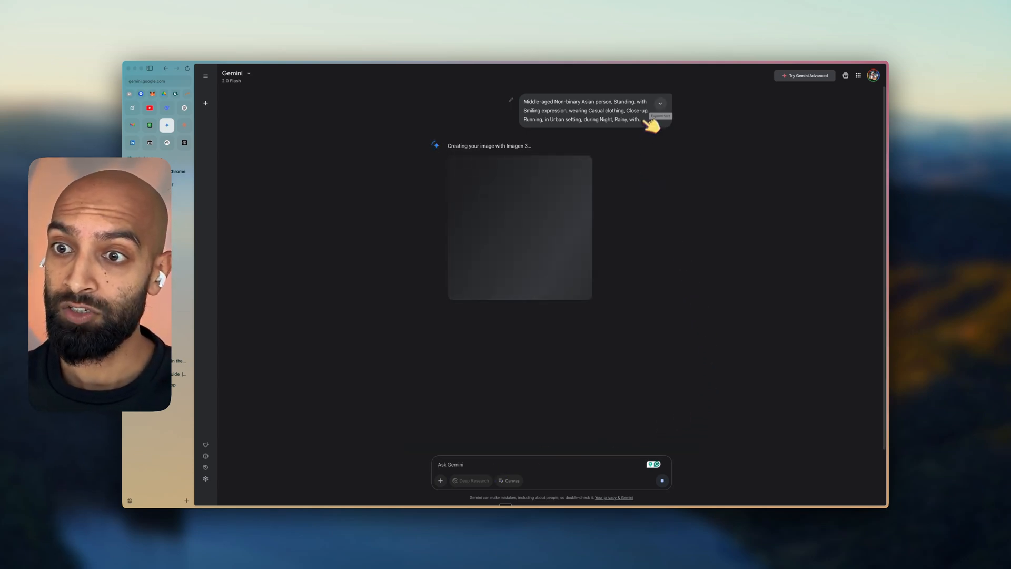
# - Expand the declined prompt message in Gemini to show its full text
pyautogui.click(661, 103)
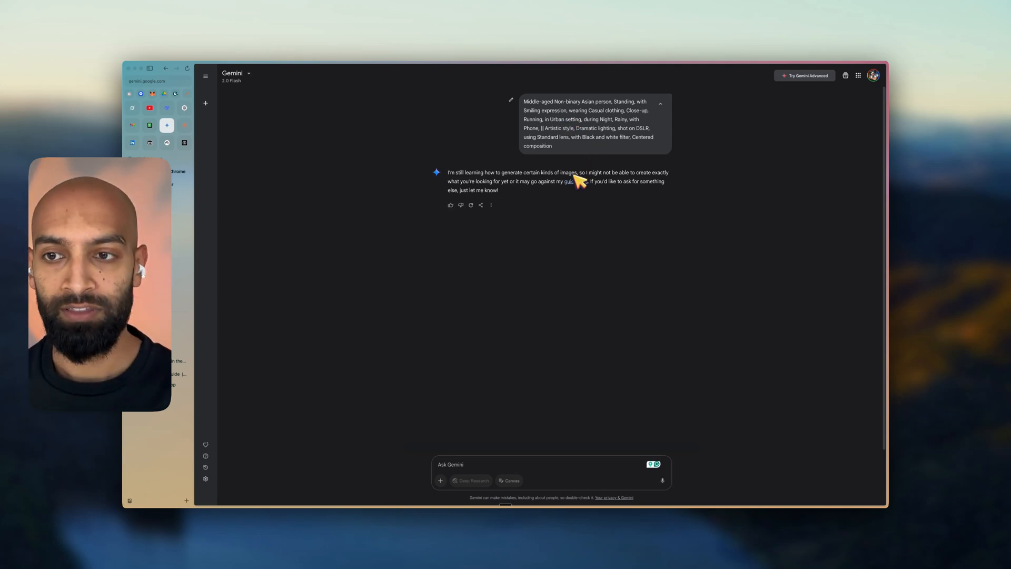
pyautogui.click(511, 100)
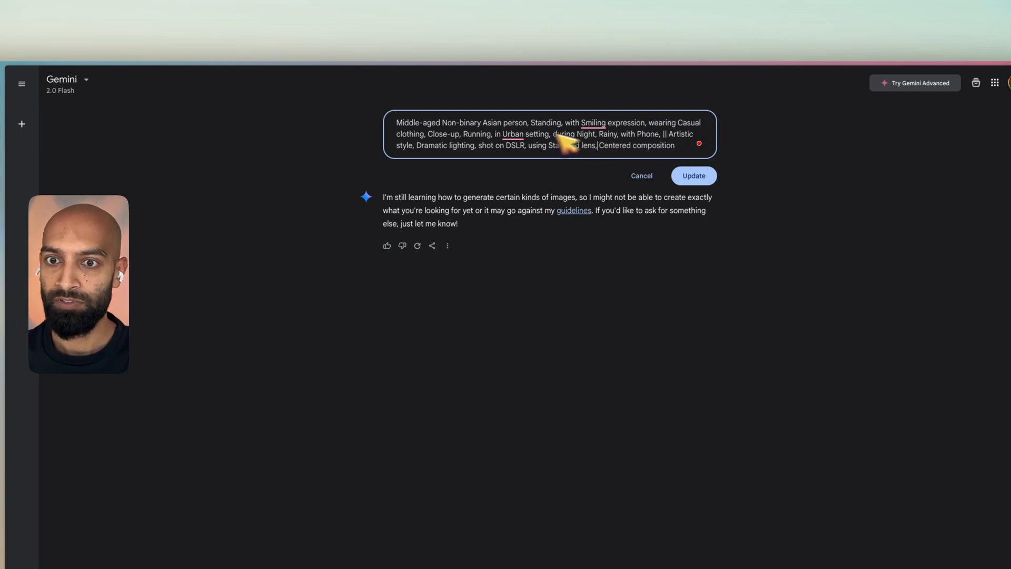
# - Edit the prompt to remove 'Non-binary' and the black and white filter, using running clothes
pyautogui.doubleClick(461, 122)
pyautogui.write('run')
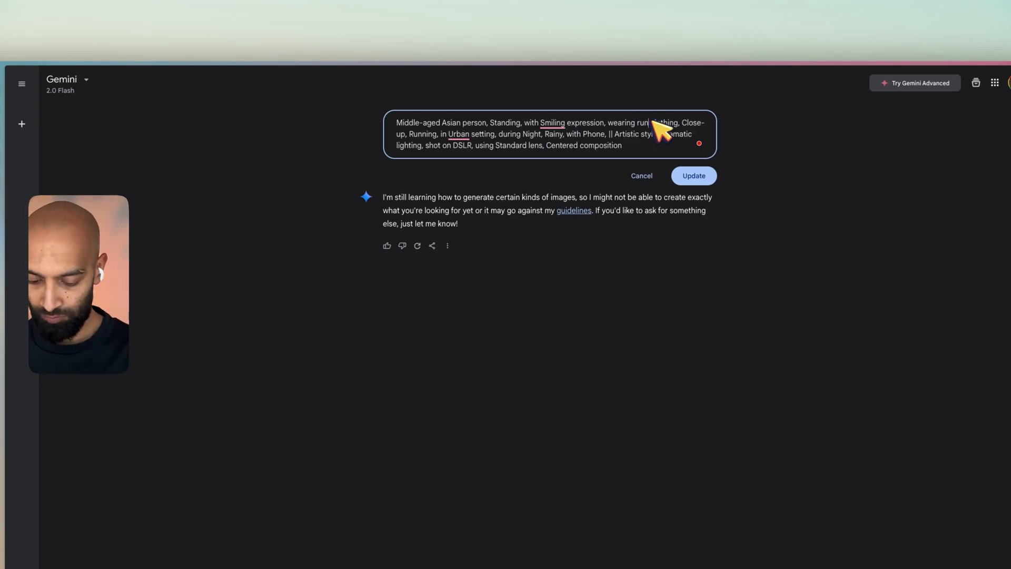
pyautogui.click(693, 176)
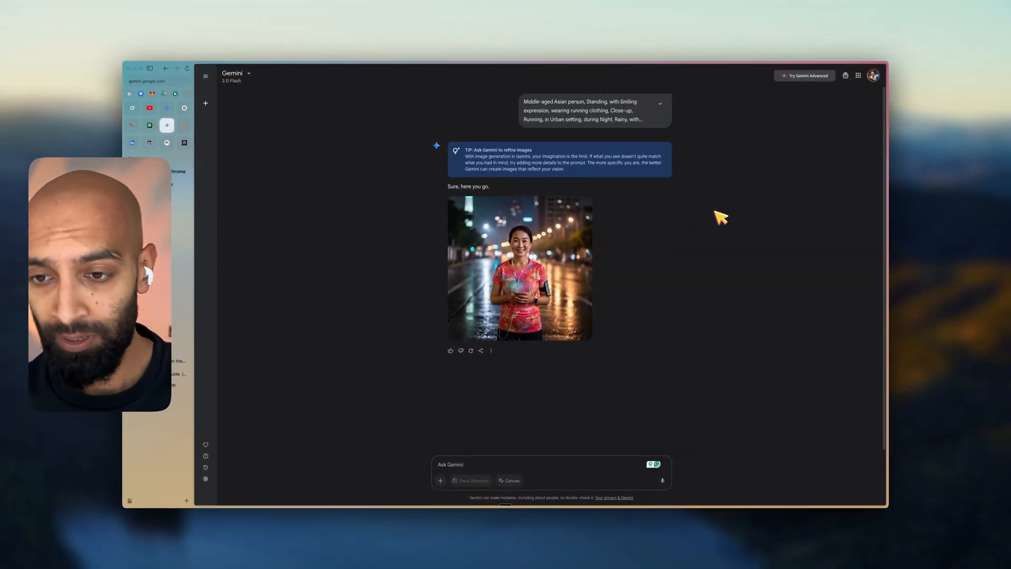
pyautogui.moveTo(344, 209)
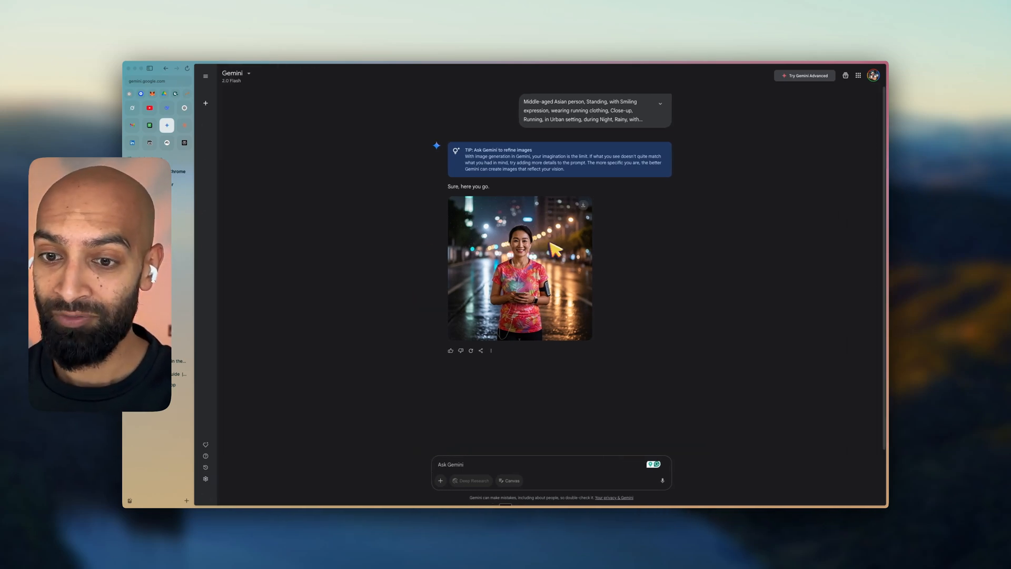
pyautogui.moveTo(544, 258)
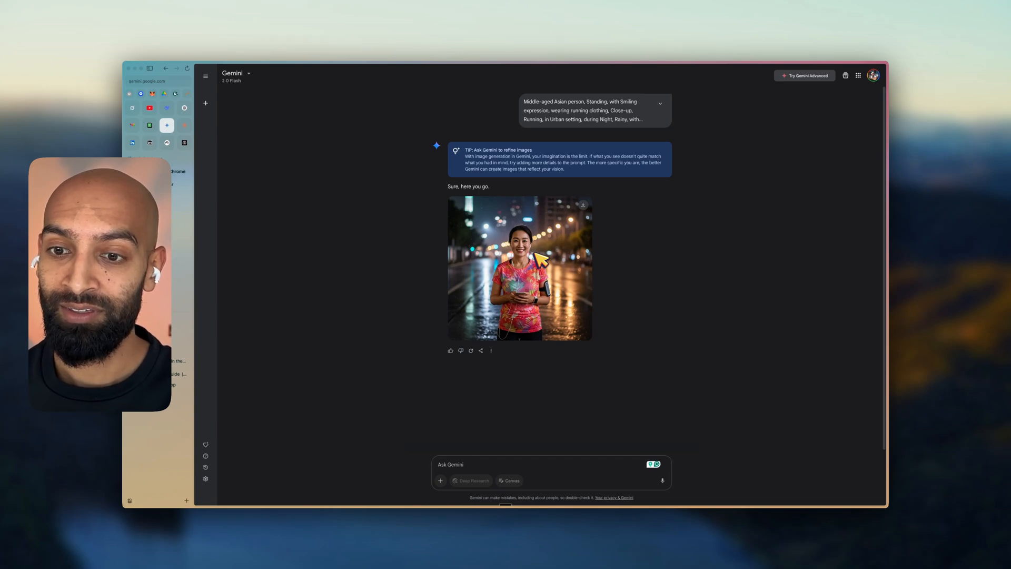
pyautogui.moveTo(240, 254)
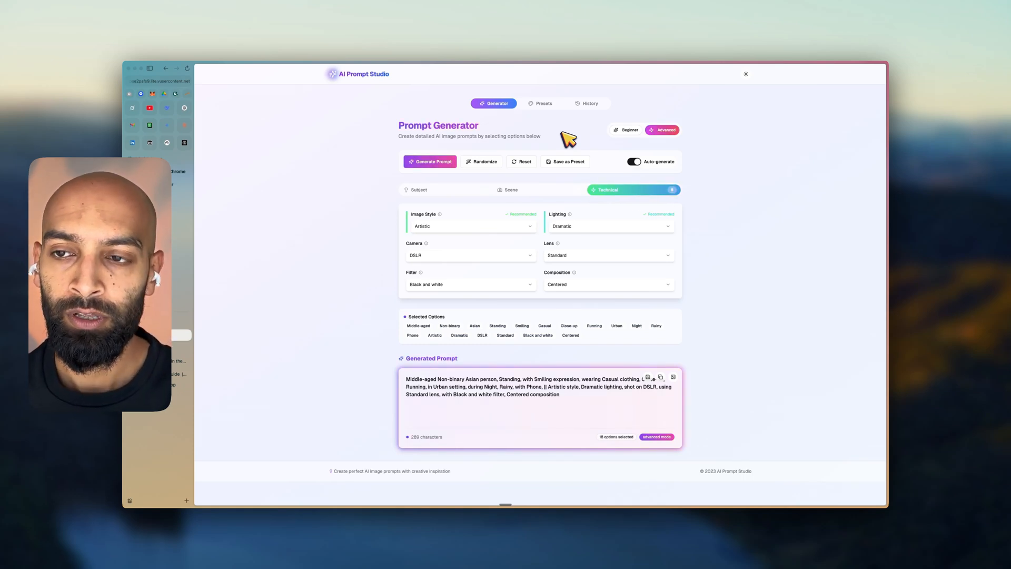
pyautogui.moveTo(373, 226)
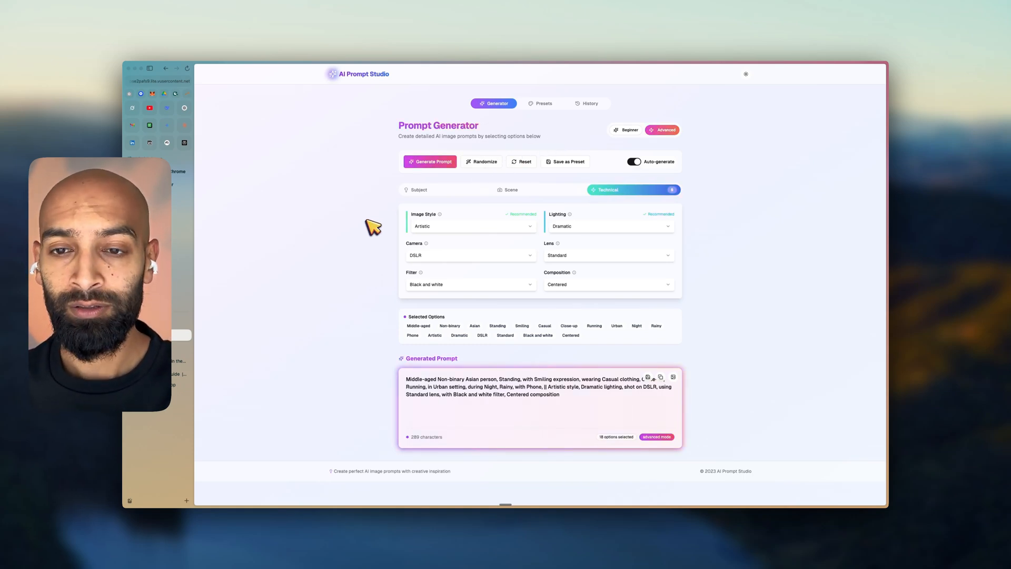
pyautogui.moveTo(342, 187)
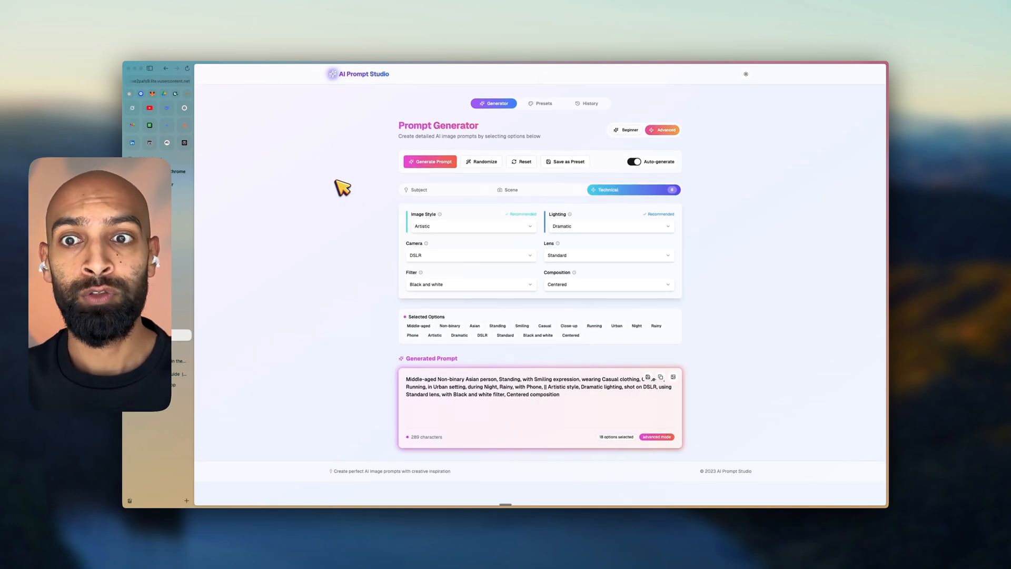
pyautogui.moveTo(308, 205)
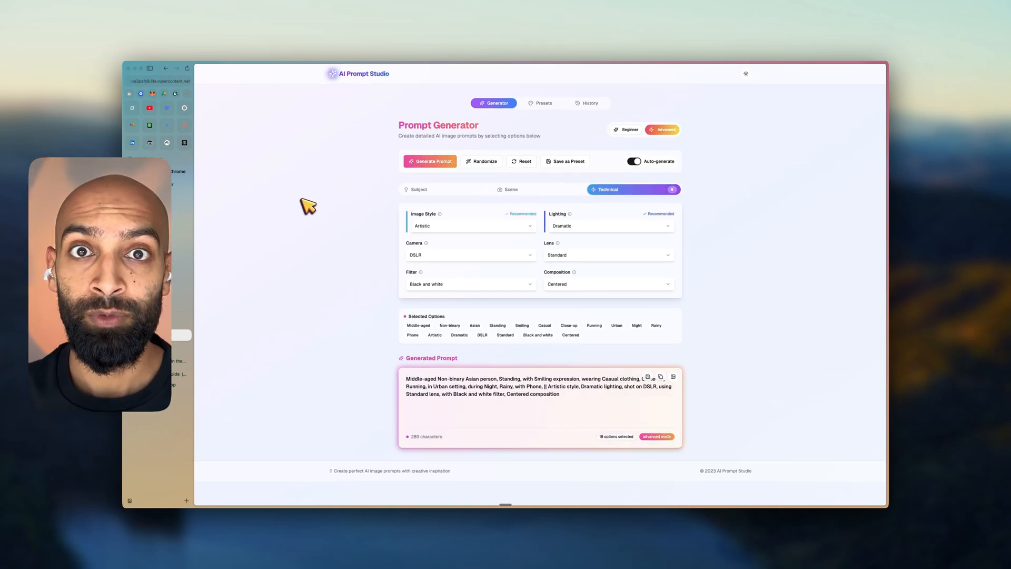
pyautogui.moveTo(252, 233)
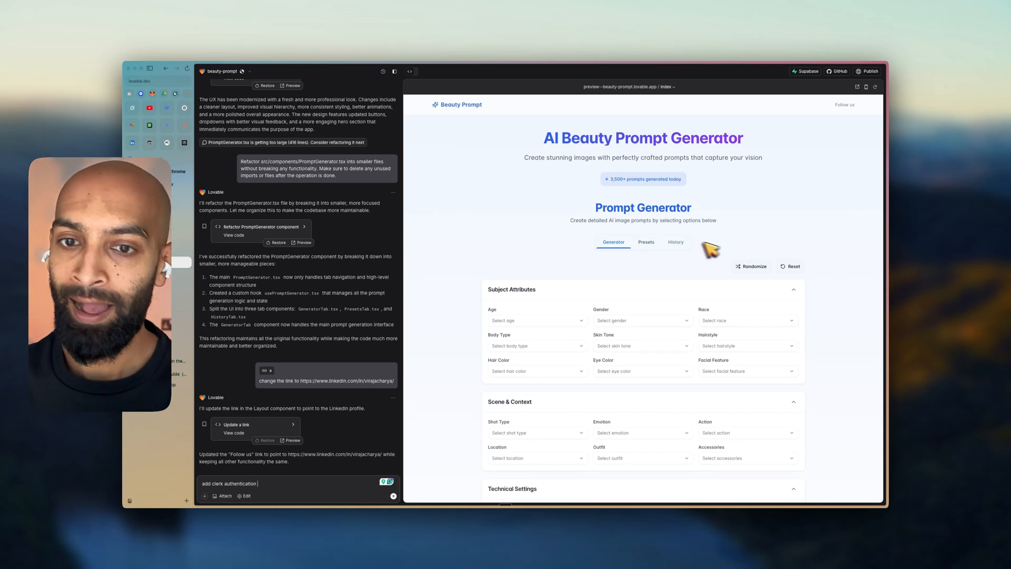
# - Scroll the Beauty Prompt preview and generate a prompt with all attributes left blank
pyautogui.scroll(-3)
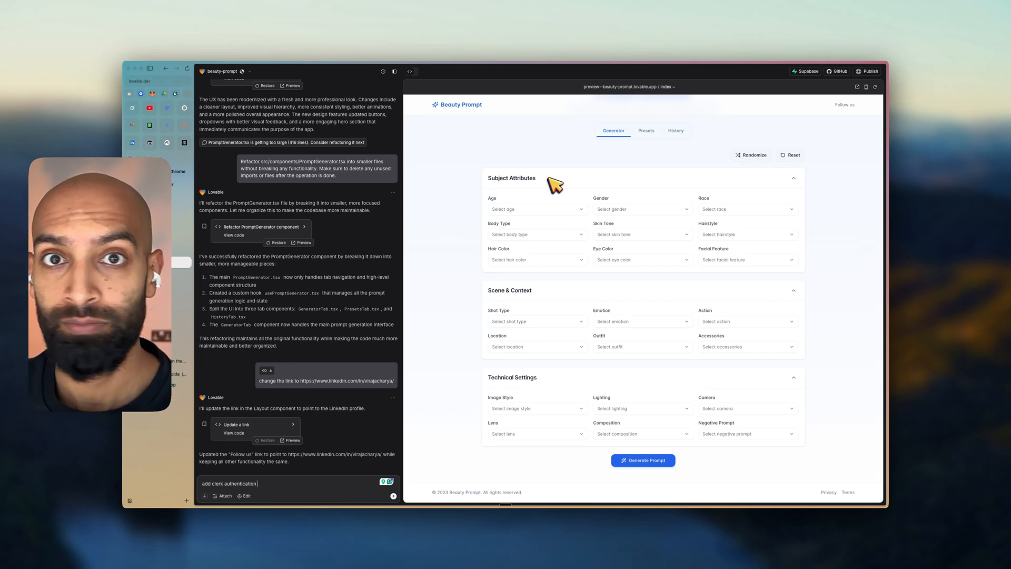
pyautogui.moveTo(606, 271)
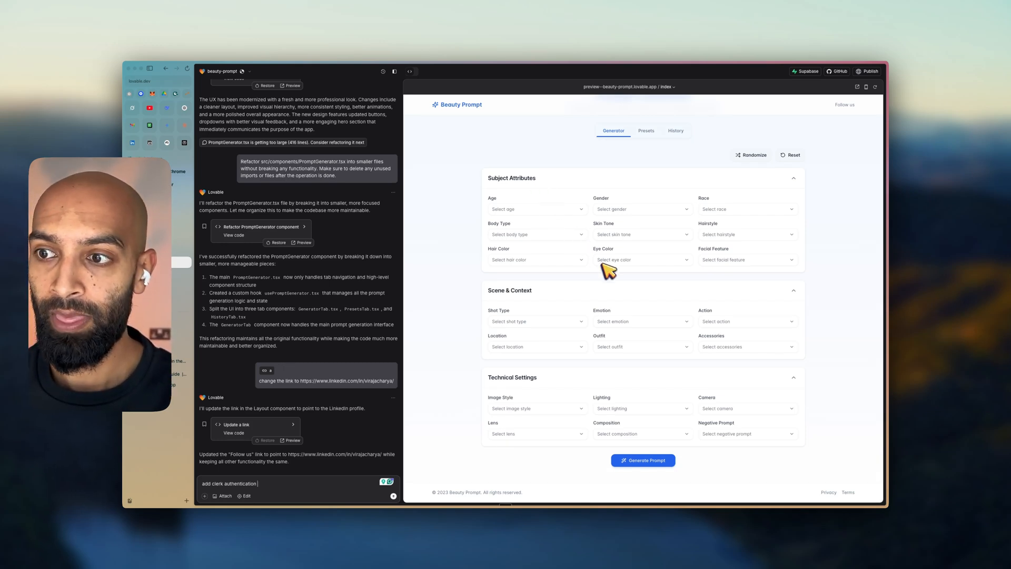
pyautogui.moveTo(657, 124)
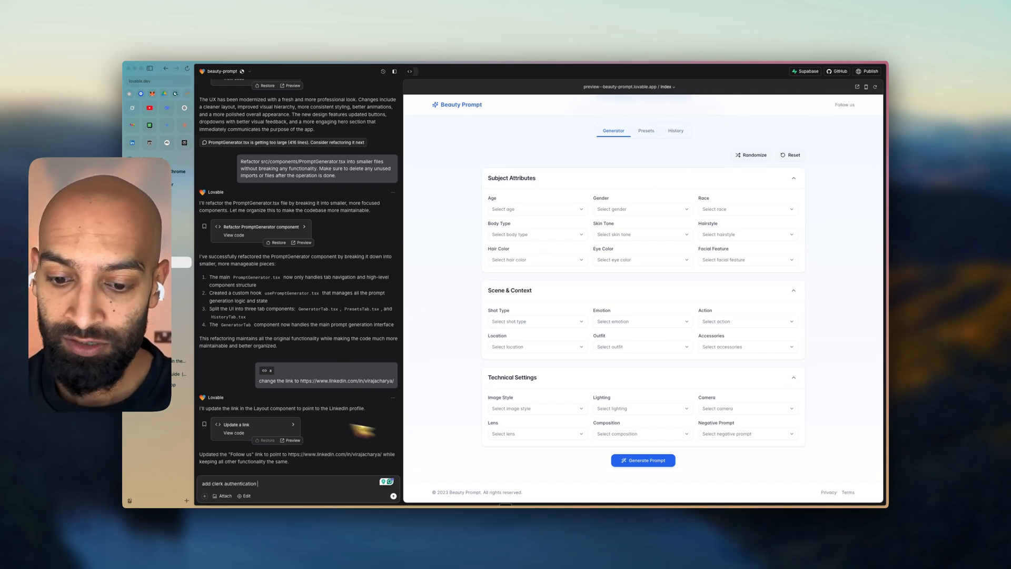
pyautogui.click(643, 460)
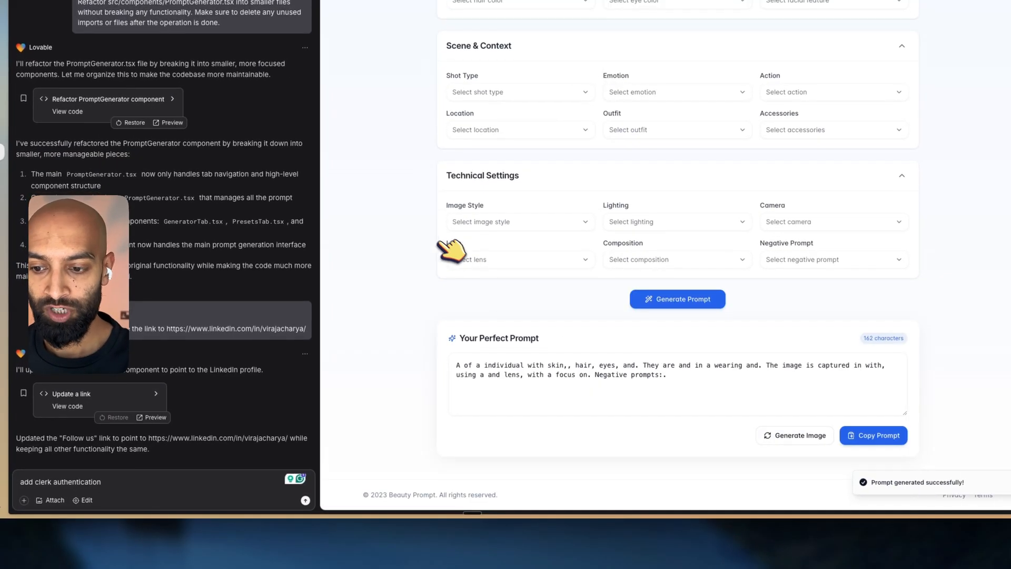